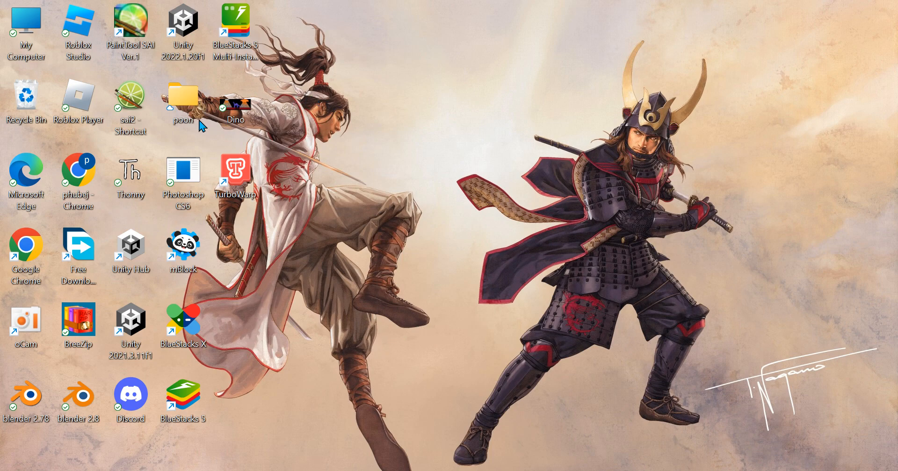
{"action": "mouse_move", "coordinate": [295, 198]}
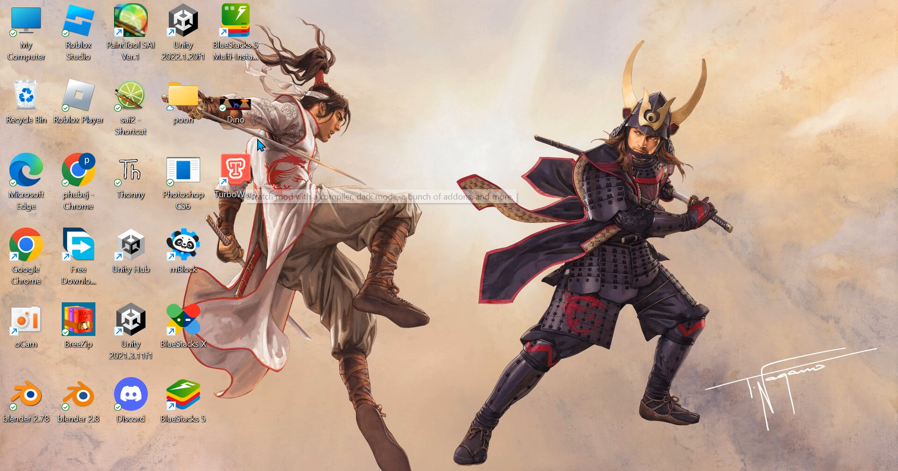
{"action": "mouse_move", "coordinate": [297, 286]}
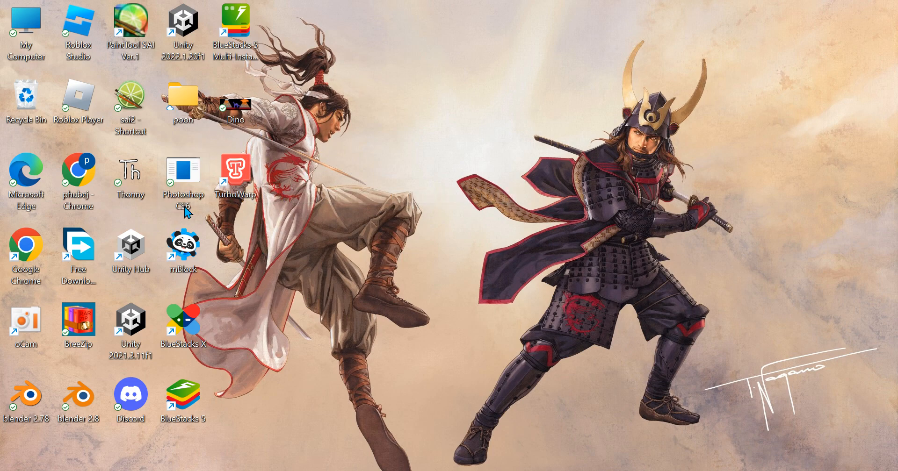
{"action": "mouse_move", "coordinate": [620, 464]}
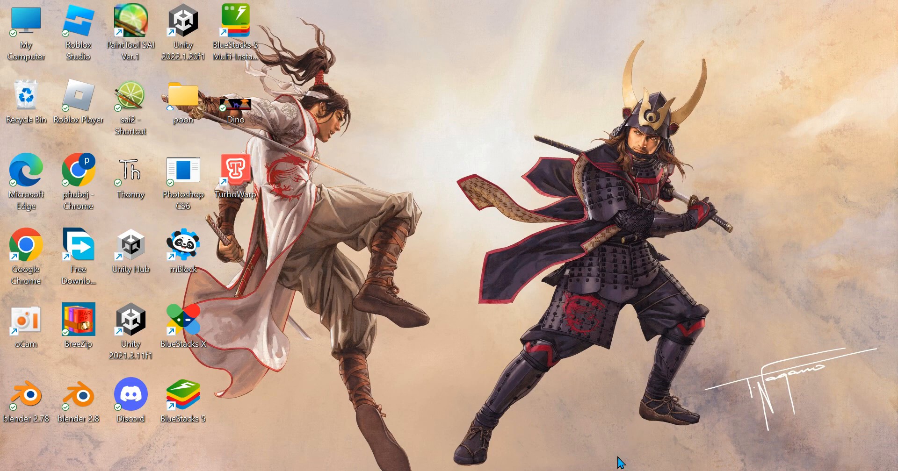
{"action": "mouse_move", "coordinate": [559, 467]}
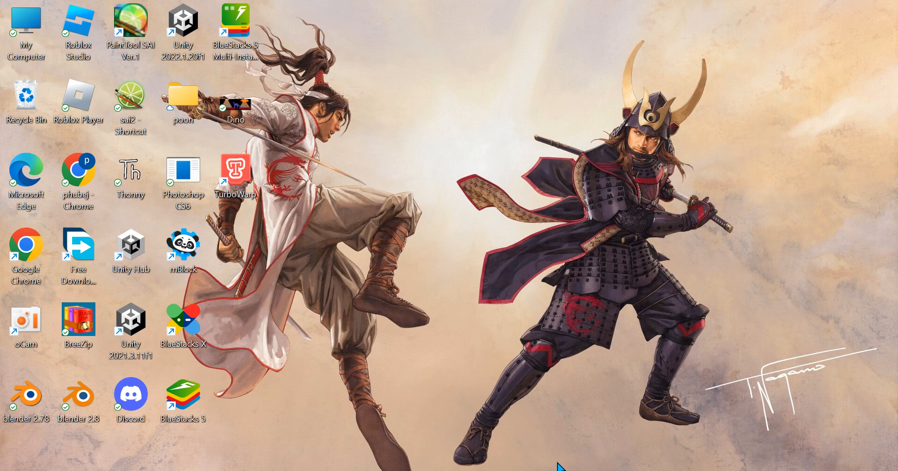
{"action": "mouse_move", "coordinate": [677, 382]}
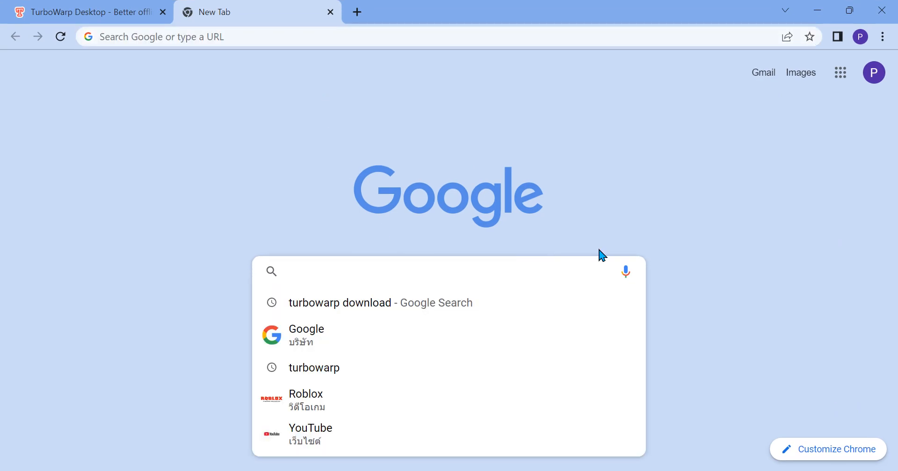
{"action": "mouse_move", "coordinate": [389, 303]}
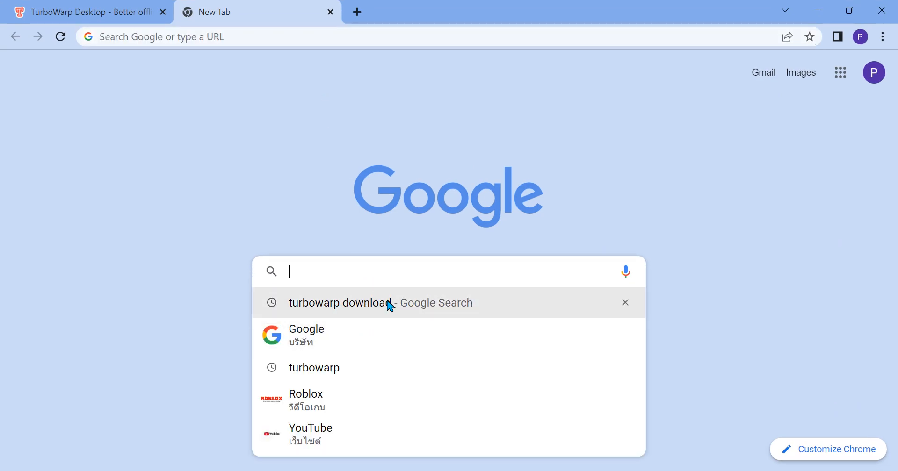
- Search Google for 'turbowarp download' and open the TurboWarp Desktop result
{"action": "left_click", "coordinate": [340, 302]}
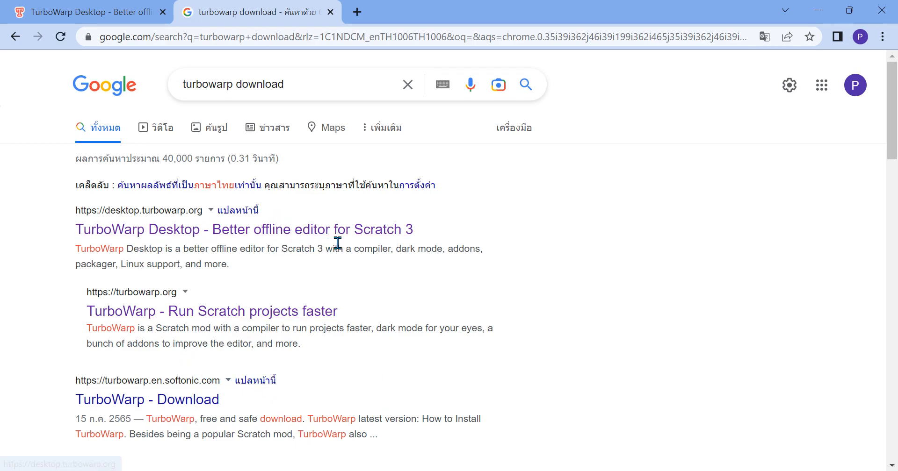
{"action": "mouse_move", "coordinate": [410, 241]}
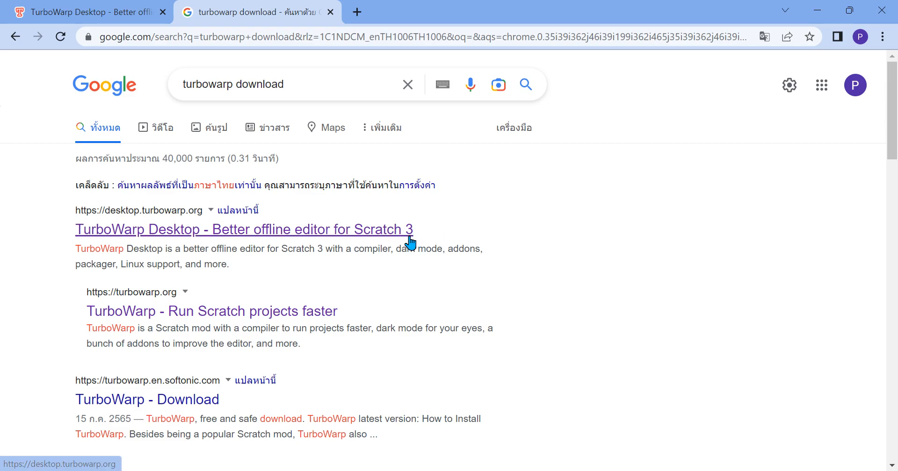
{"action": "left_click", "coordinate": [244, 229]}
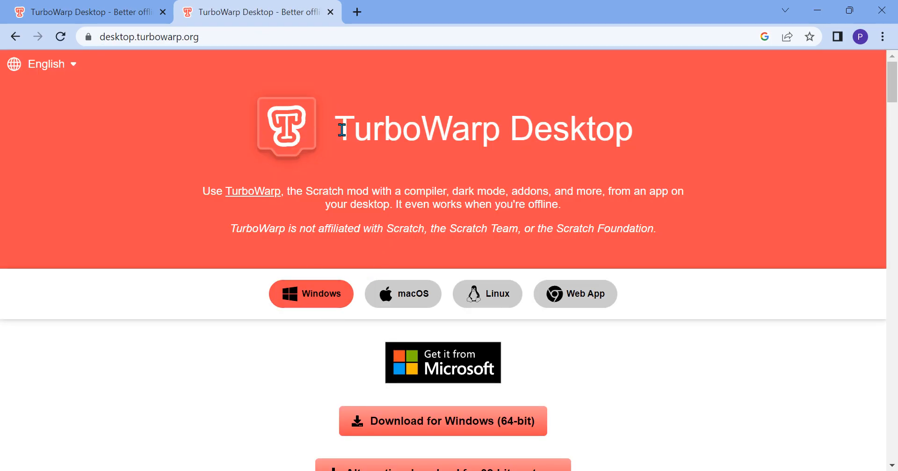
- Download the TurboWarp 64-bit Windows installer (109 MB) from the site
{"action": "scroll", "scroll_direction": "down", "scroll_amount": 3}
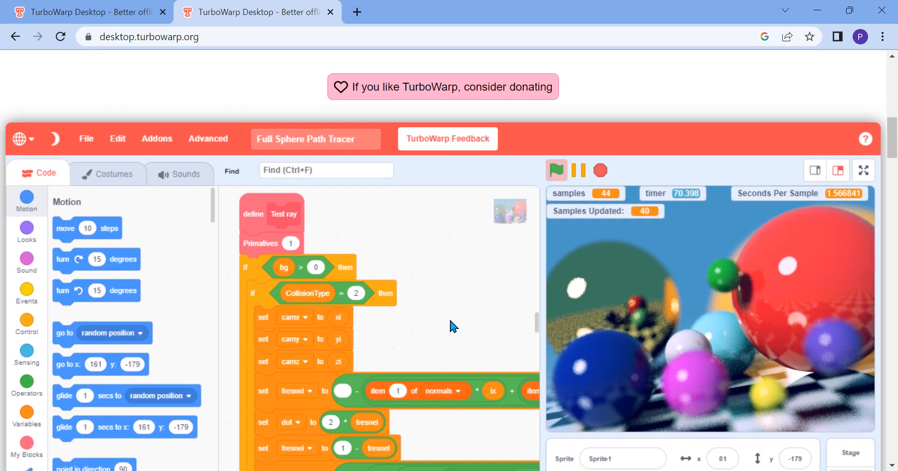
{"action": "scroll", "scroll_direction": "down", "scroll_amount": 3}
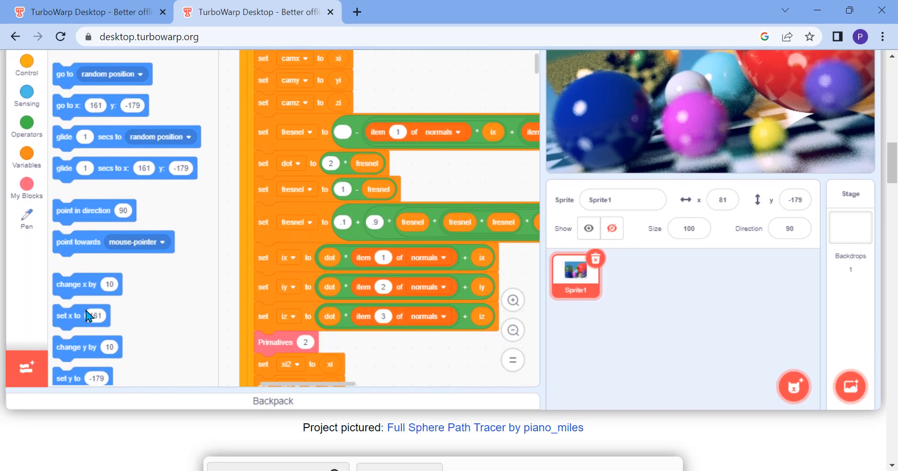
{"action": "scroll", "scroll_direction": "down", "scroll_amount": 3}
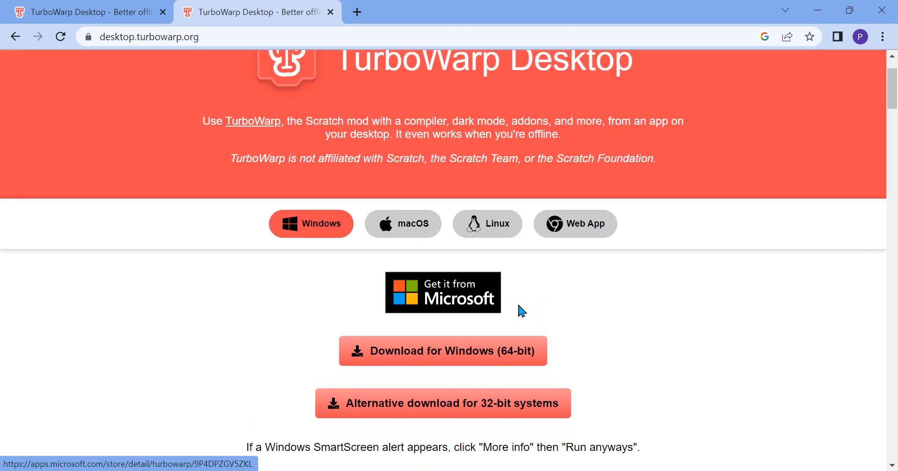
{"action": "mouse_move", "coordinate": [405, 369]}
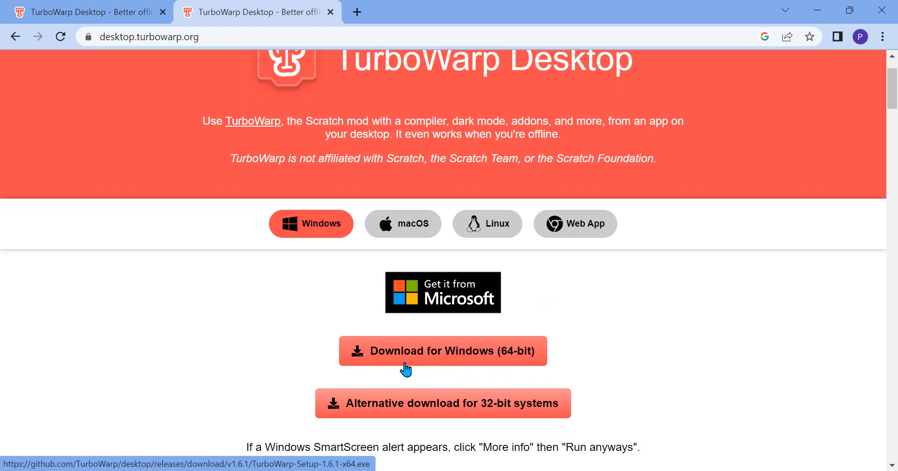
{"action": "left_click", "coordinate": [442, 403]}
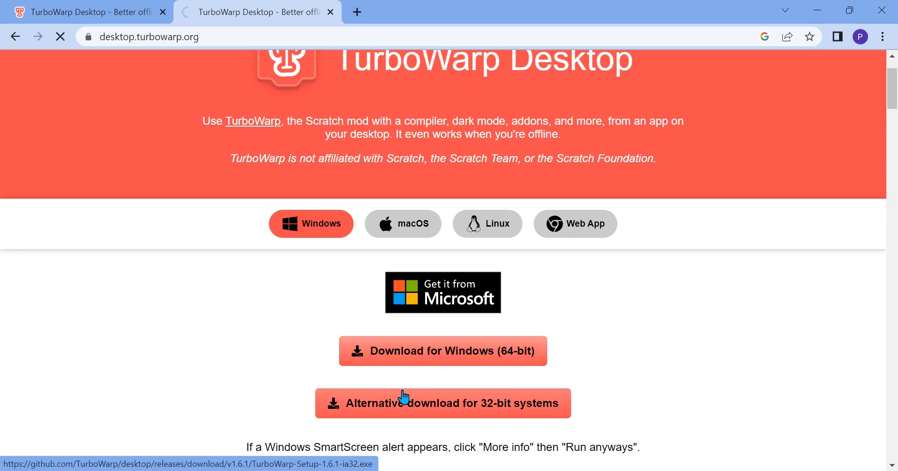
{"action": "left_click", "coordinate": [442, 403]}
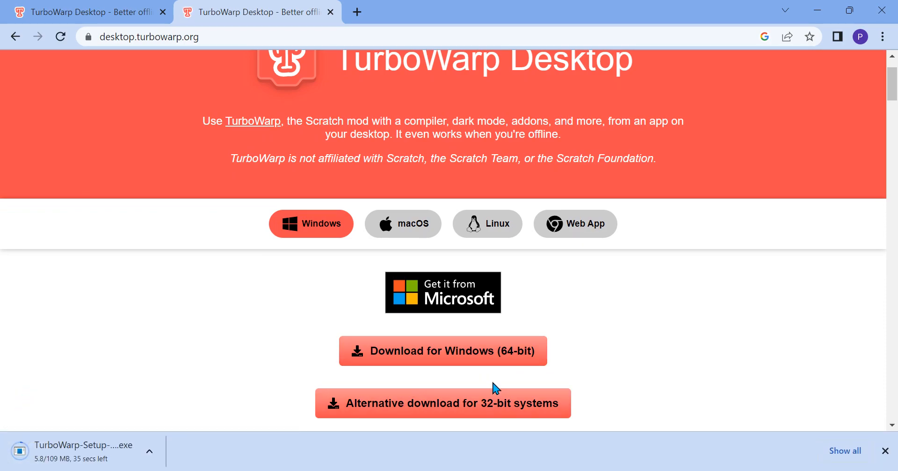
{"action": "scroll", "scroll_direction": "down", "scroll_amount": 3}
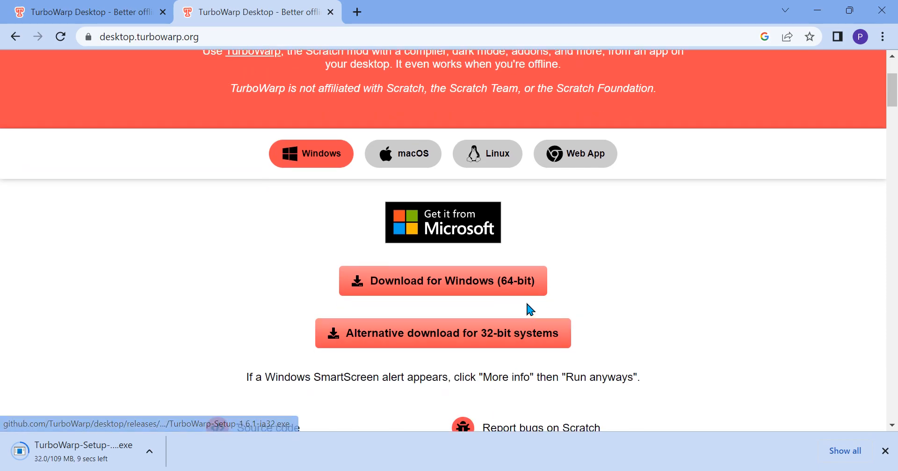
{"action": "mouse_move", "coordinate": [466, 364]}
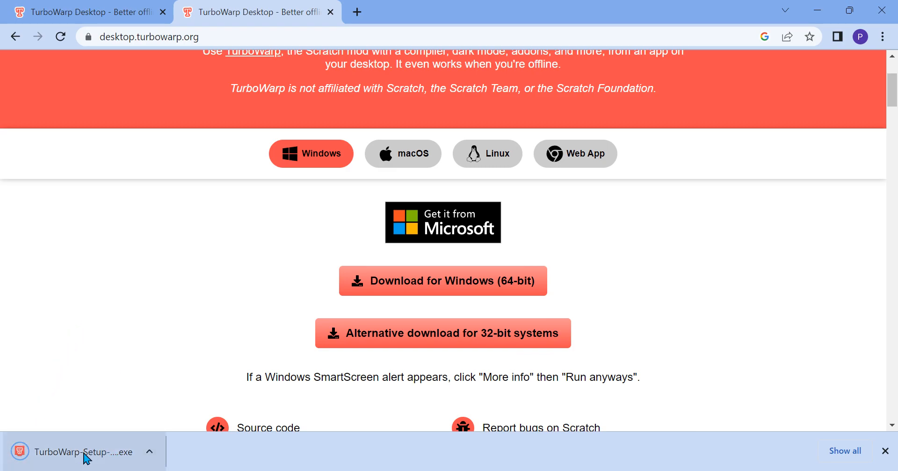
- Run the downloaded TurboWarp-Setup .exe, agree to the license and continue to installation options
{"action": "left_click", "coordinate": [85, 452]}
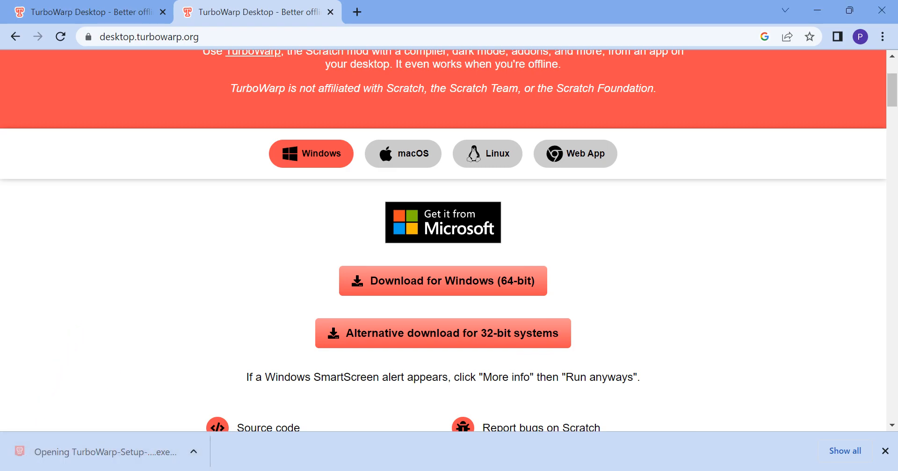
{"action": "left_click", "coordinate": [83, 452]}
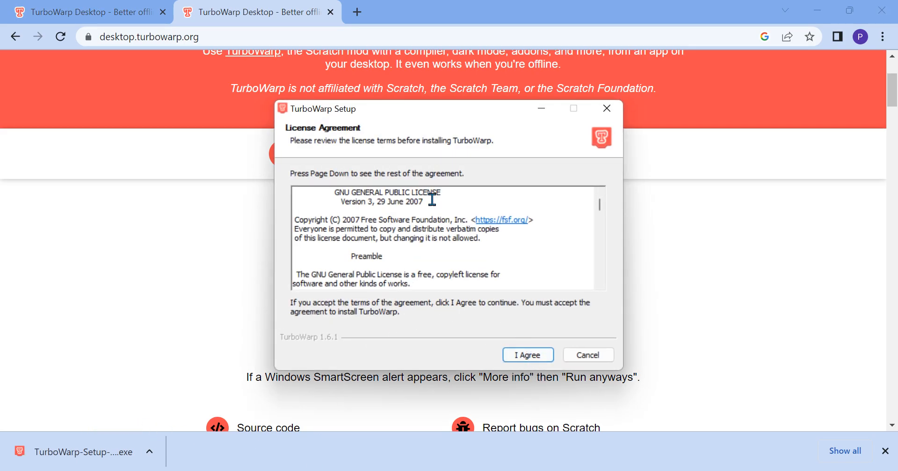
{"action": "left_click", "coordinate": [526, 355]}
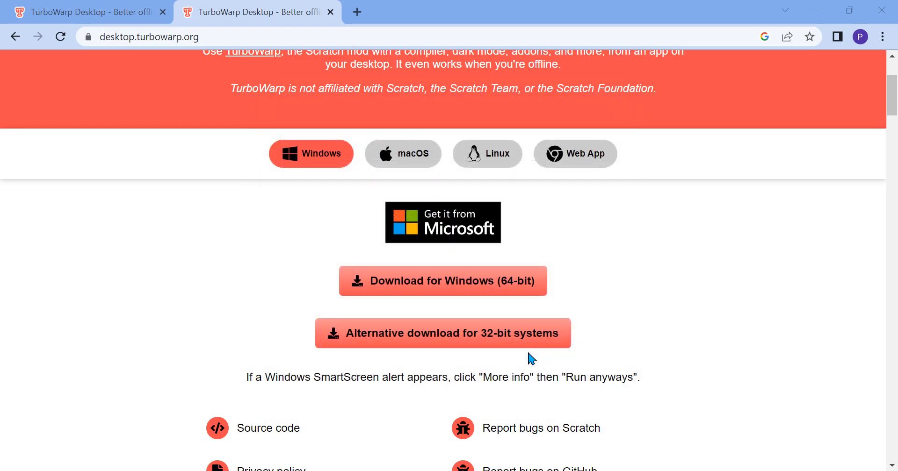
{"action": "mouse_move", "coordinate": [504, 320]}
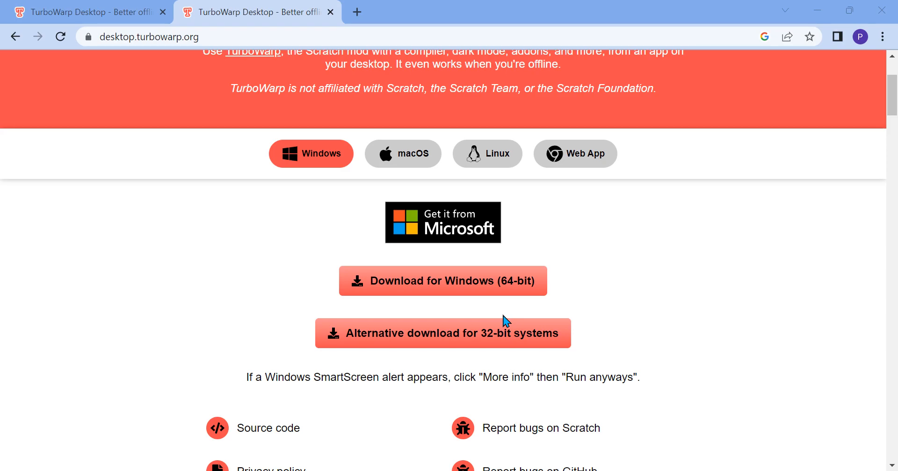
{"action": "left_click", "coordinate": [442, 280]}
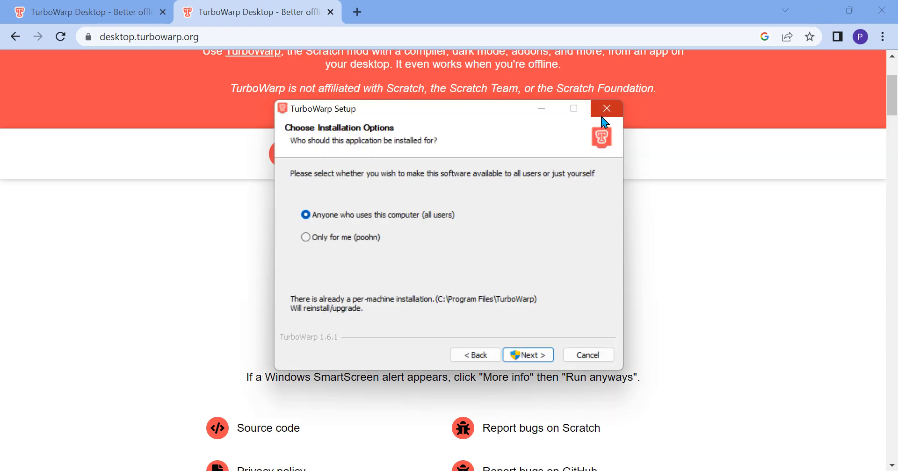
{"action": "left_click", "coordinate": [606, 109]}
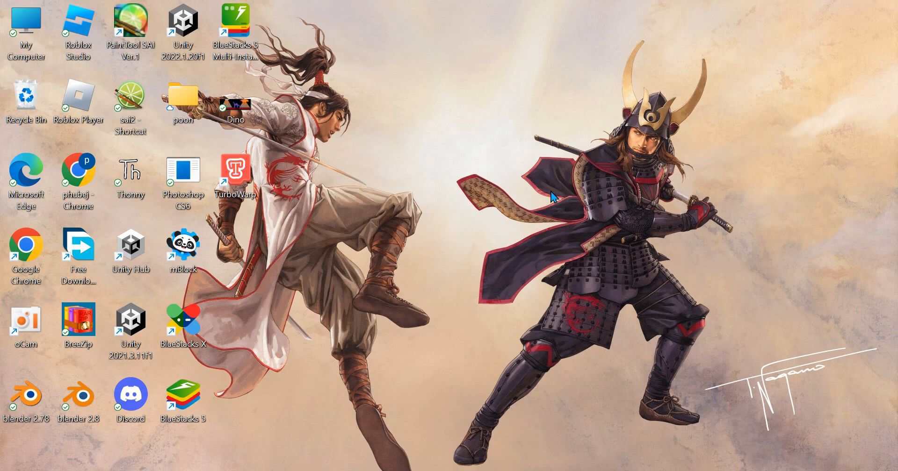
- Start TurboWarp Desktop from its desktop shortcut
{"action": "double_click", "coordinate": [234, 169]}
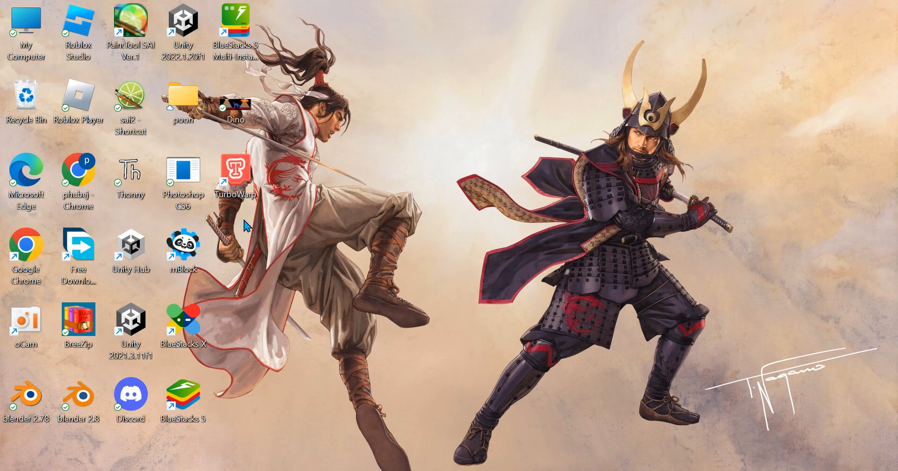
{"action": "mouse_move", "coordinate": [614, 458]}
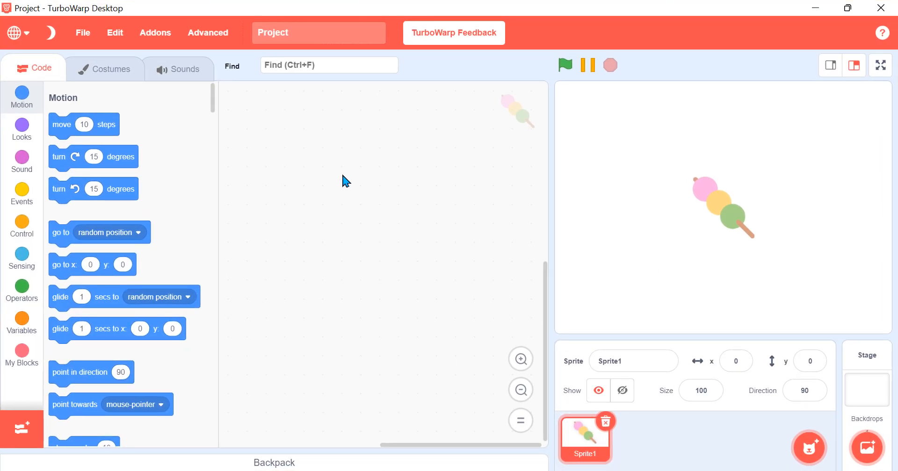
{"action": "mouse_move", "coordinate": [32, 380]}
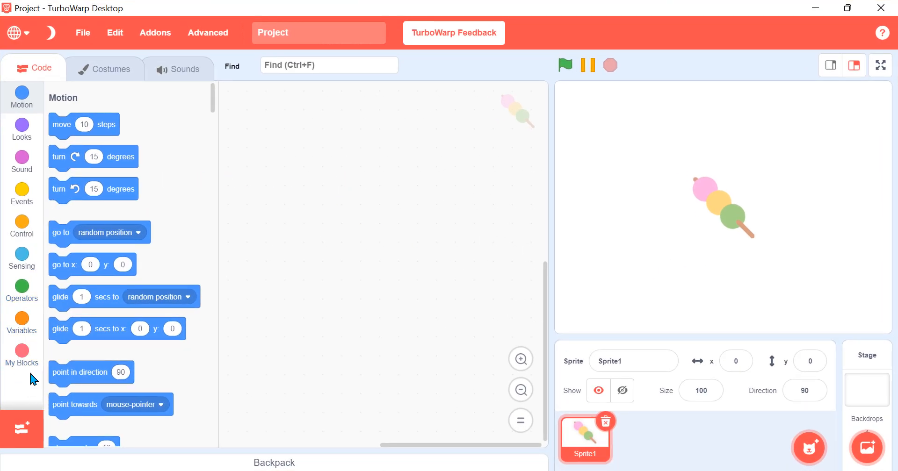
{"action": "left_click", "coordinate": [22, 130]}
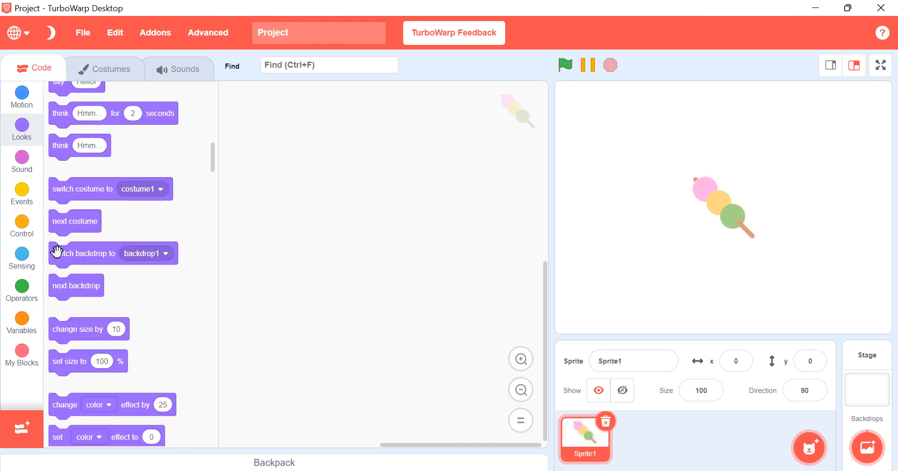
{"action": "left_click", "coordinate": [21, 98]}
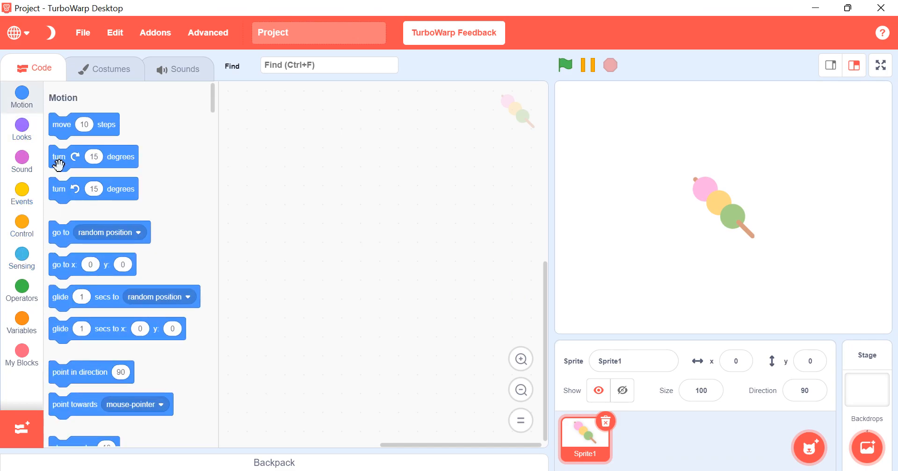
{"action": "mouse_move", "coordinate": [39, 200]}
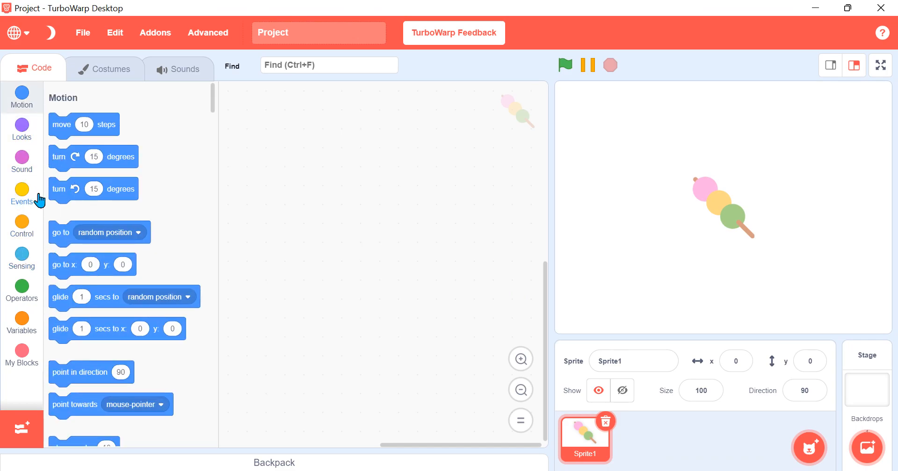
{"action": "mouse_move", "coordinate": [45, 284]}
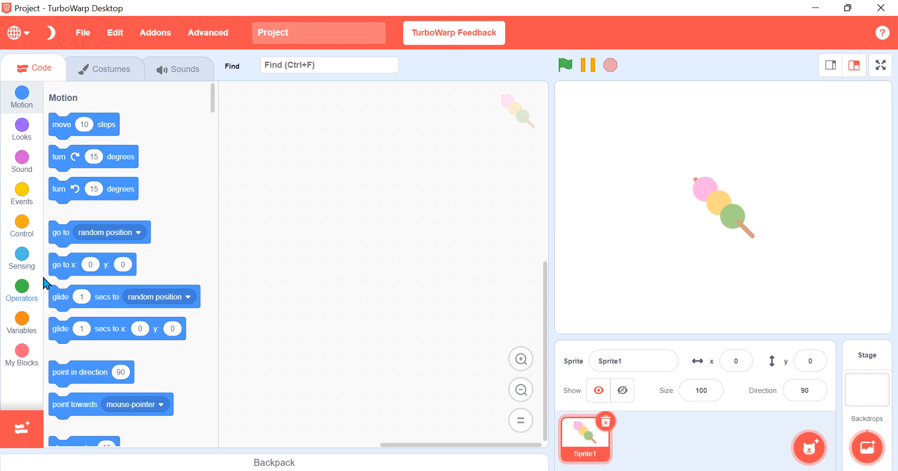
{"action": "mouse_move", "coordinate": [40, 351]}
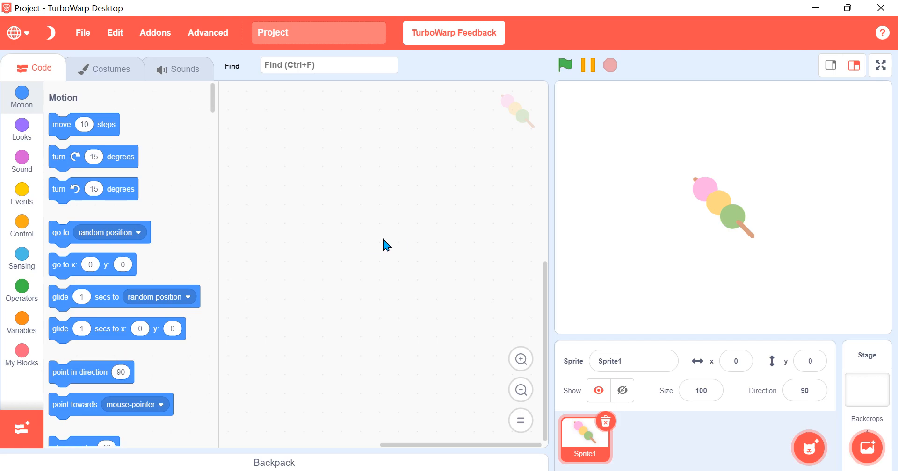
{"action": "mouse_move", "coordinate": [486, 196]}
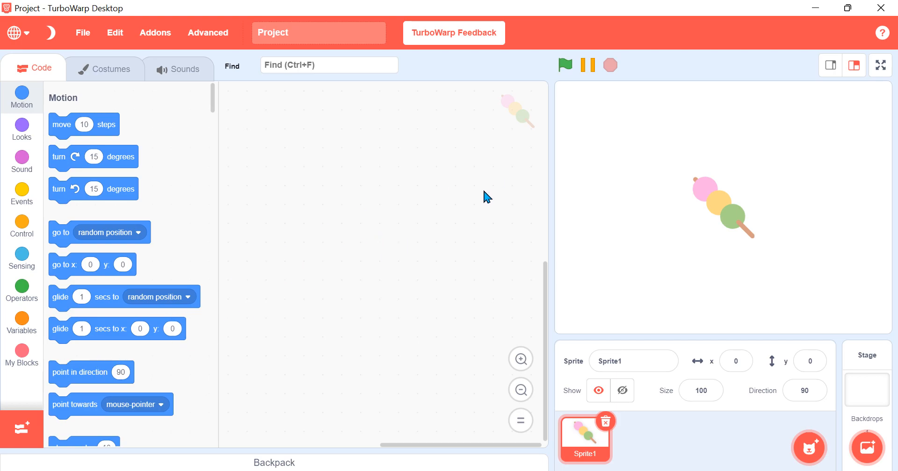
{"action": "mouse_move", "coordinate": [651, 166]}
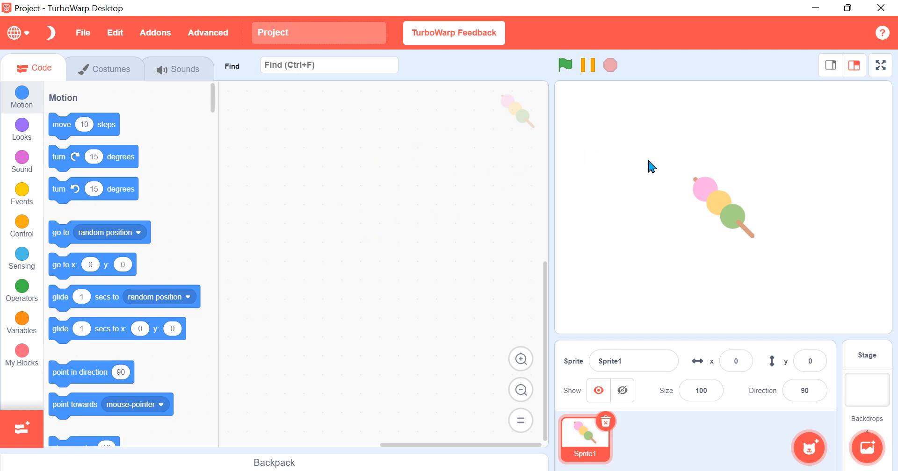
{"action": "mouse_move", "coordinate": [542, 215]}
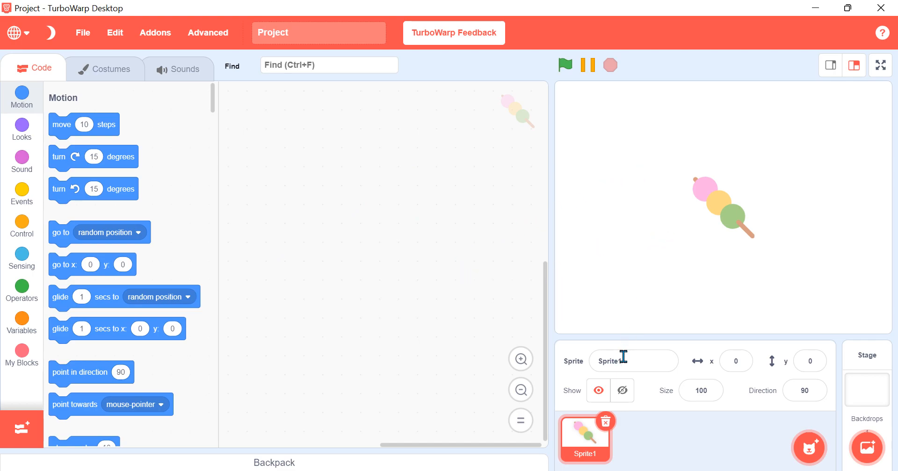
- Drag Sprite1 to x -24, y -35, view the stage full screen, then exit full screen
{"action": "left_click_drag", "start_coordinate": [723, 205], "coordinate": [761, 241]}
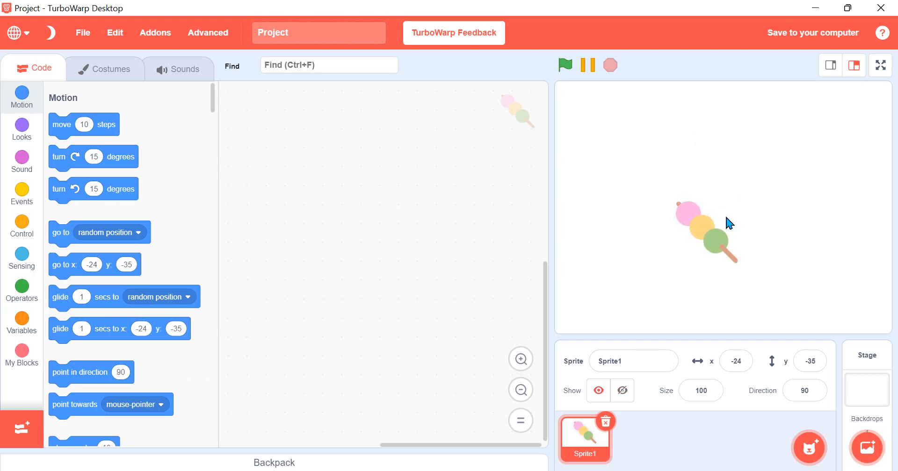
{"action": "left_click", "coordinate": [622, 391]}
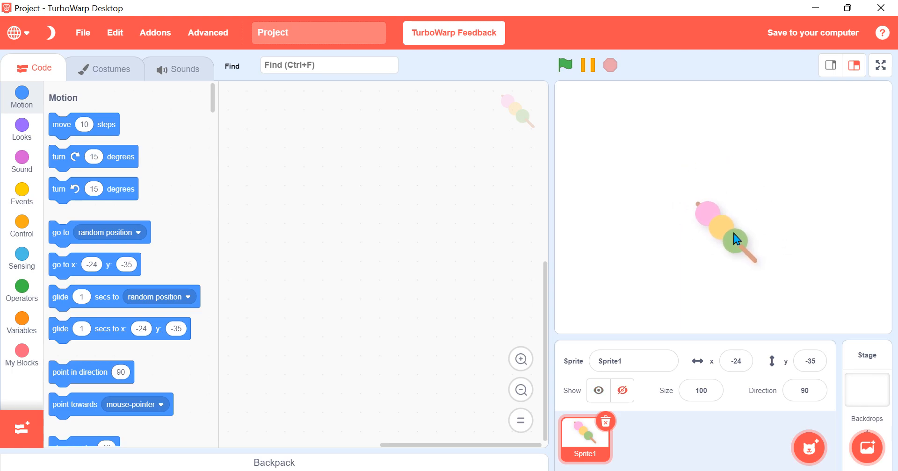
{"action": "left_click", "coordinate": [829, 65]}
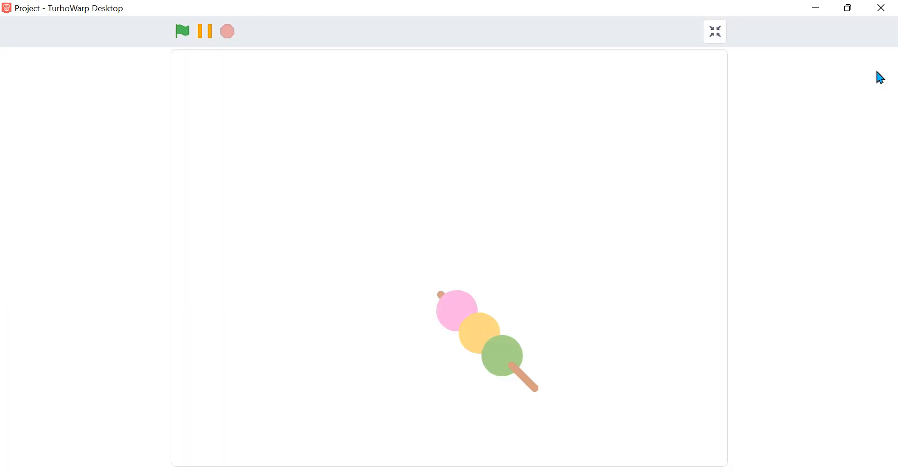
{"action": "mouse_move", "coordinate": [797, 60]}
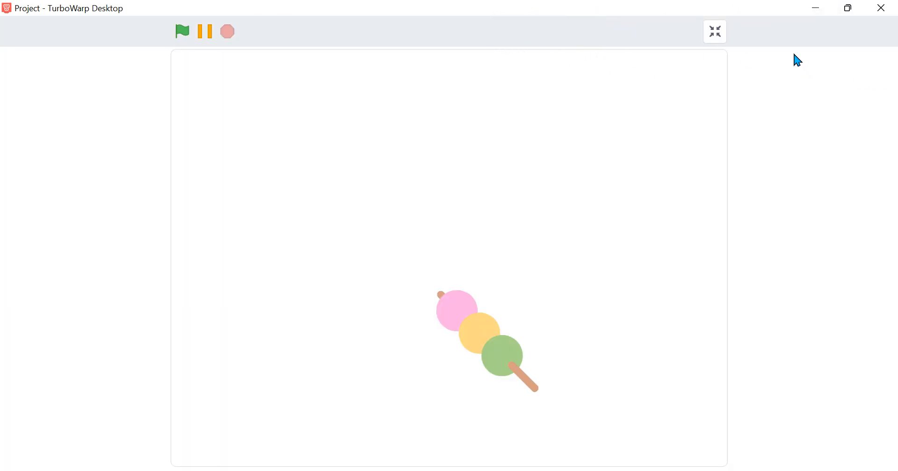
{"action": "left_click", "coordinate": [714, 31]}
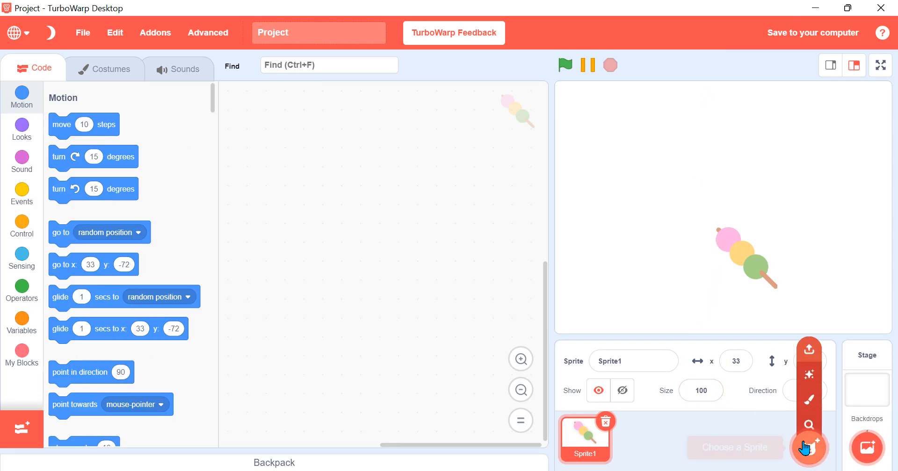
- Add the Apple sprite from the library, then bring up the project's File options
{"action": "left_click", "coordinate": [807, 449]}
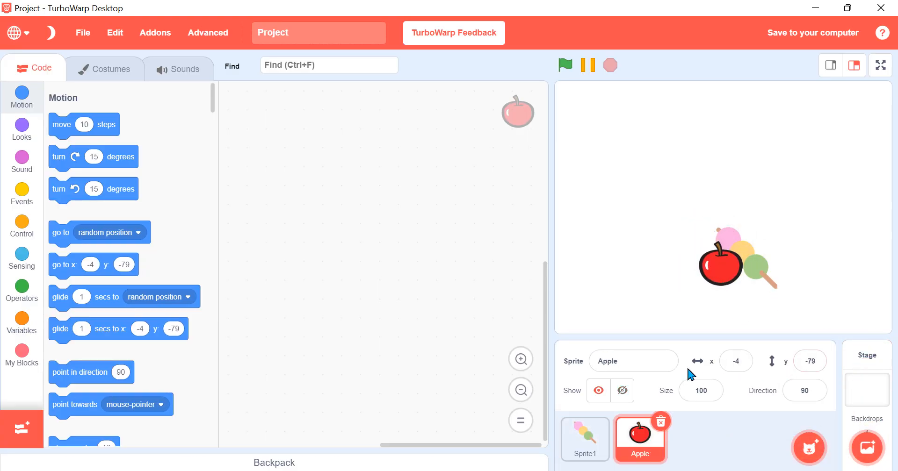
{"action": "mouse_move", "coordinate": [662, 435]}
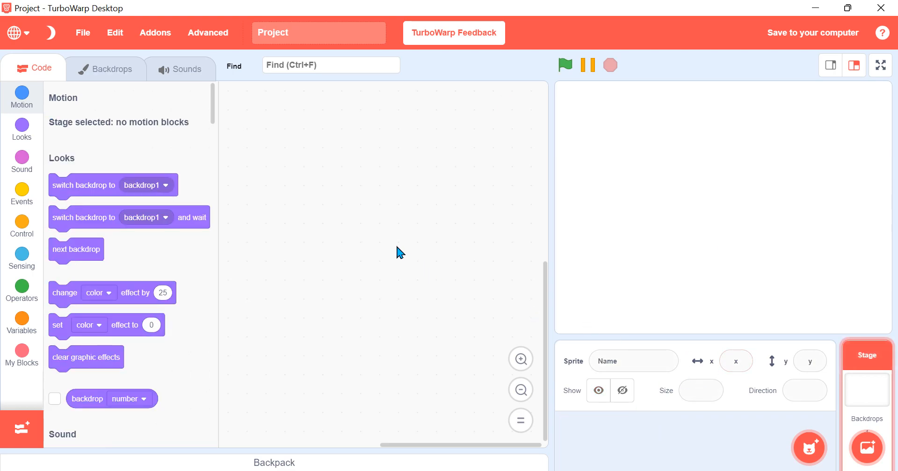
{"action": "mouse_move", "coordinate": [206, 284]}
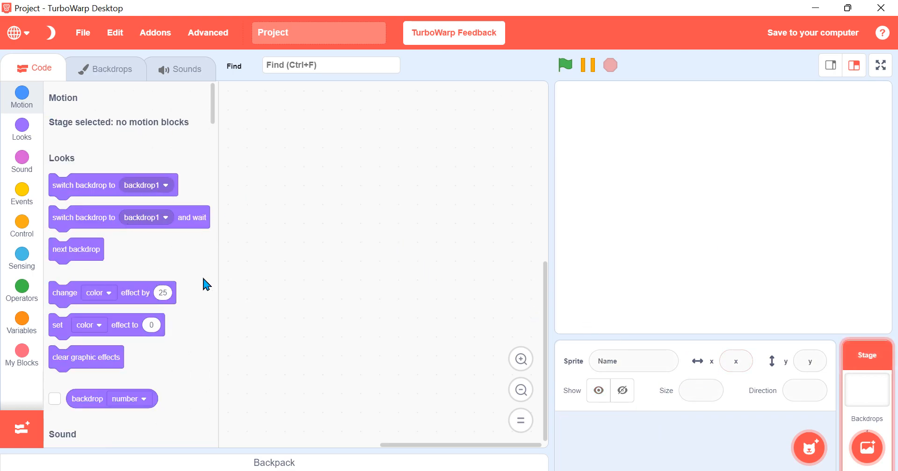
{"action": "mouse_move", "coordinate": [744, 55]}
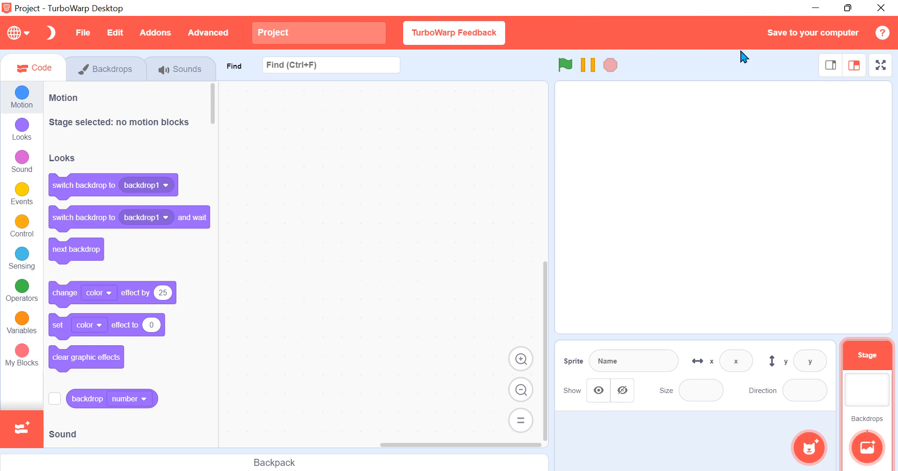
{"action": "left_click", "coordinate": [82, 32]}
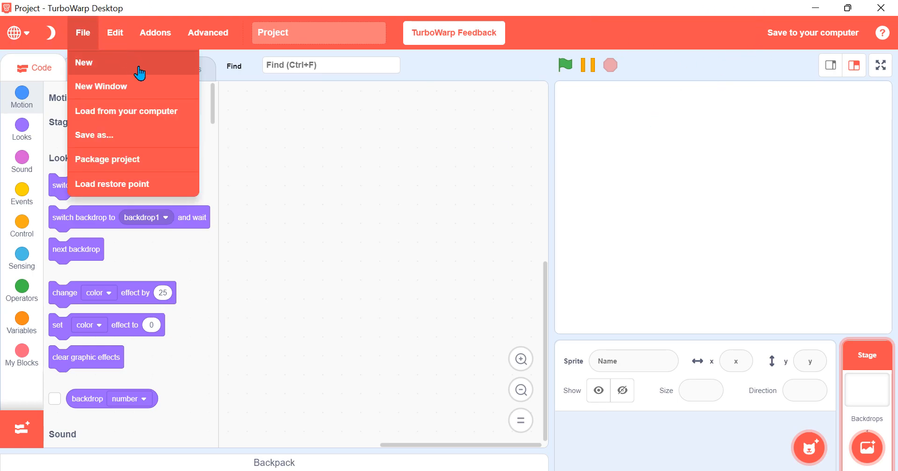